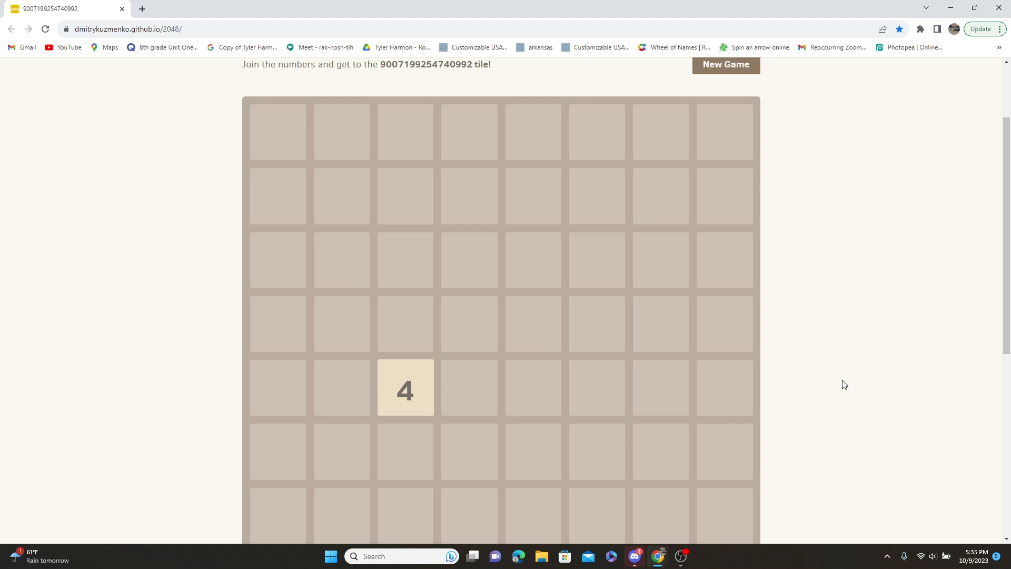
pyautogui.scroll(3)
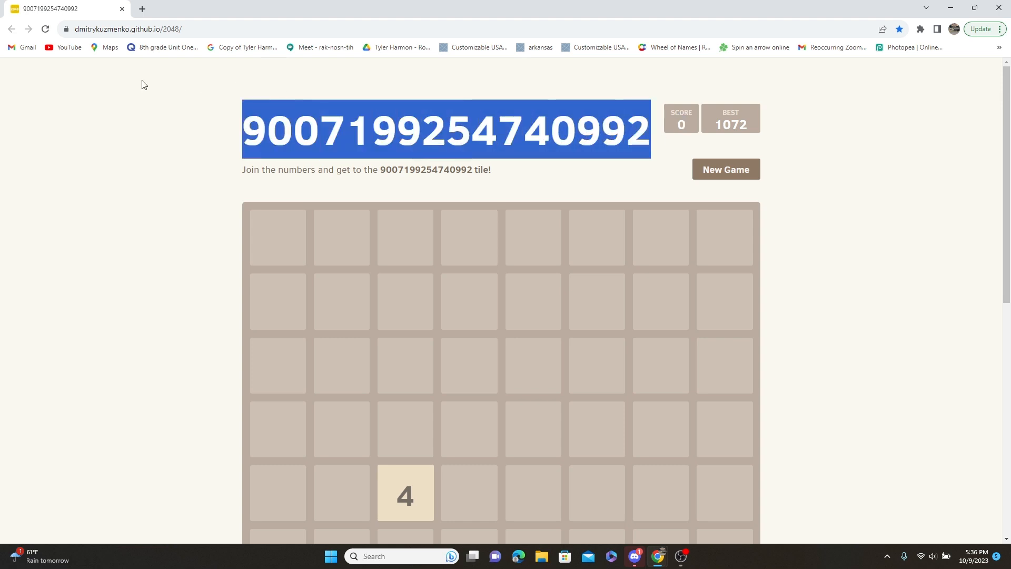
pyautogui.scroll(-3)
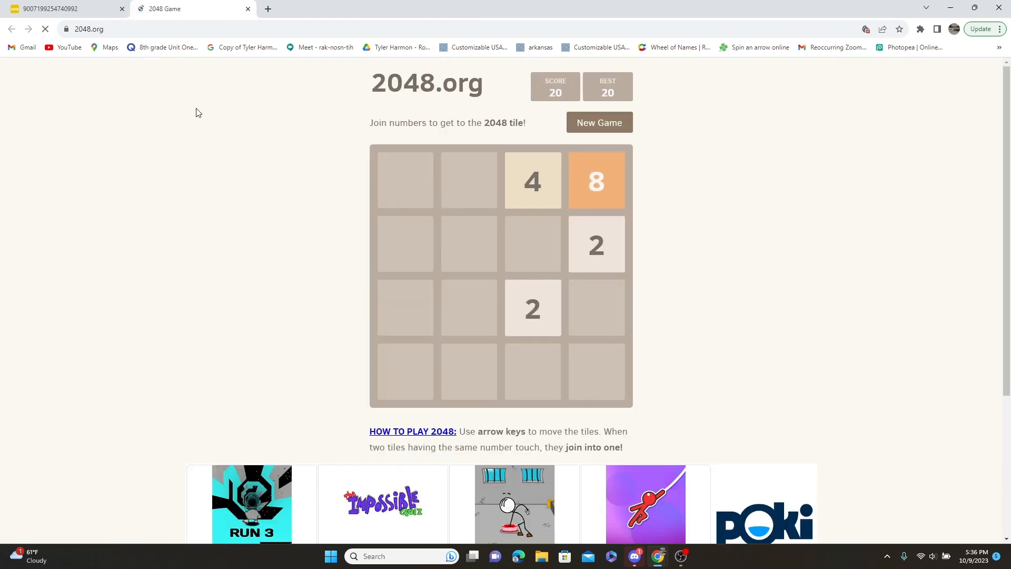
pyautogui.click(64, 9)
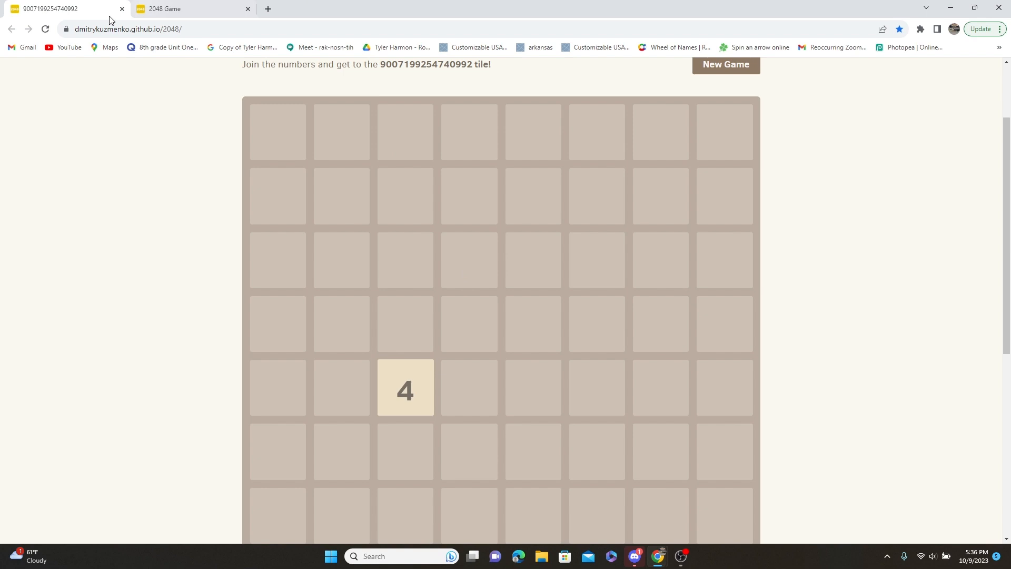
# Focus the 8-column board and slide tiles to reach a 256 tile and score 2600
pyautogui.click(247, 9)
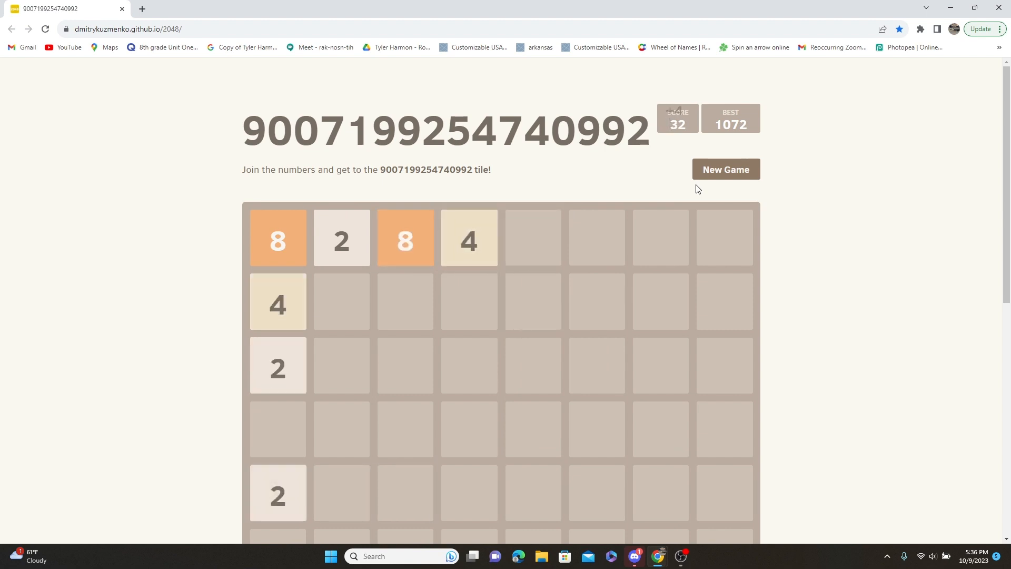
pyautogui.press('Up')
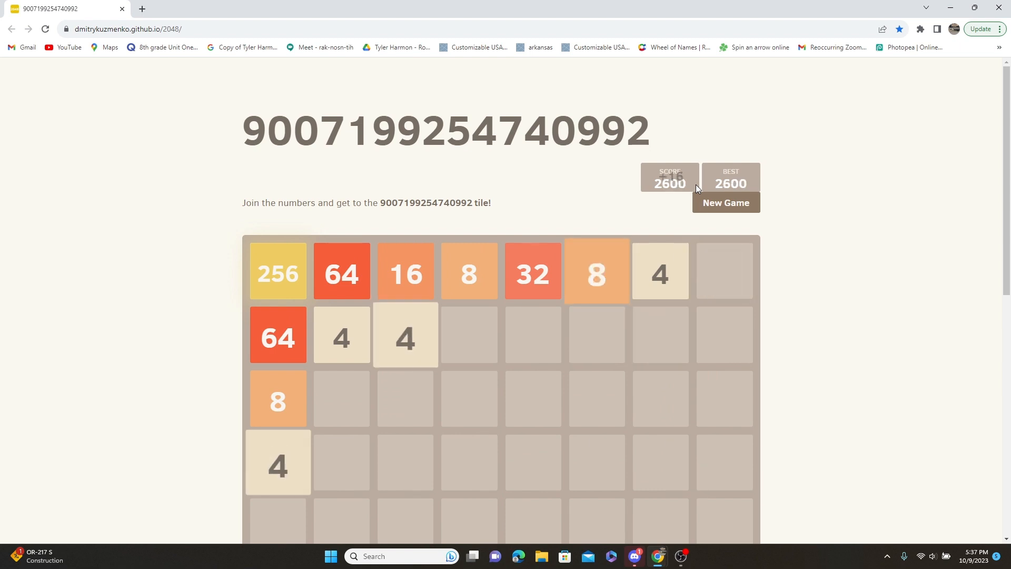
# Merge tiles down and right to build a 512 tile, best score 6512
pyautogui.press('Down')
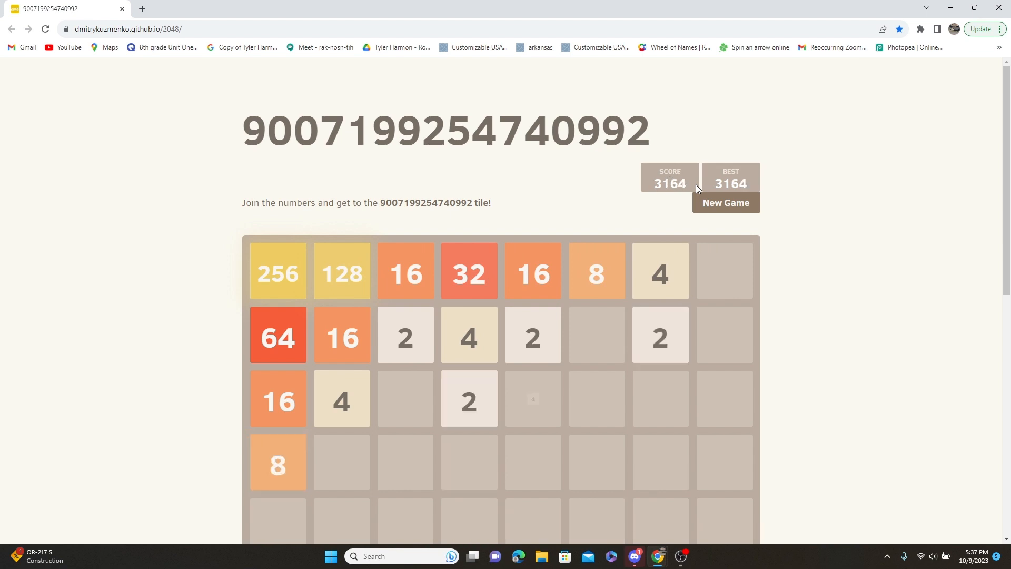
pyautogui.press('Down')
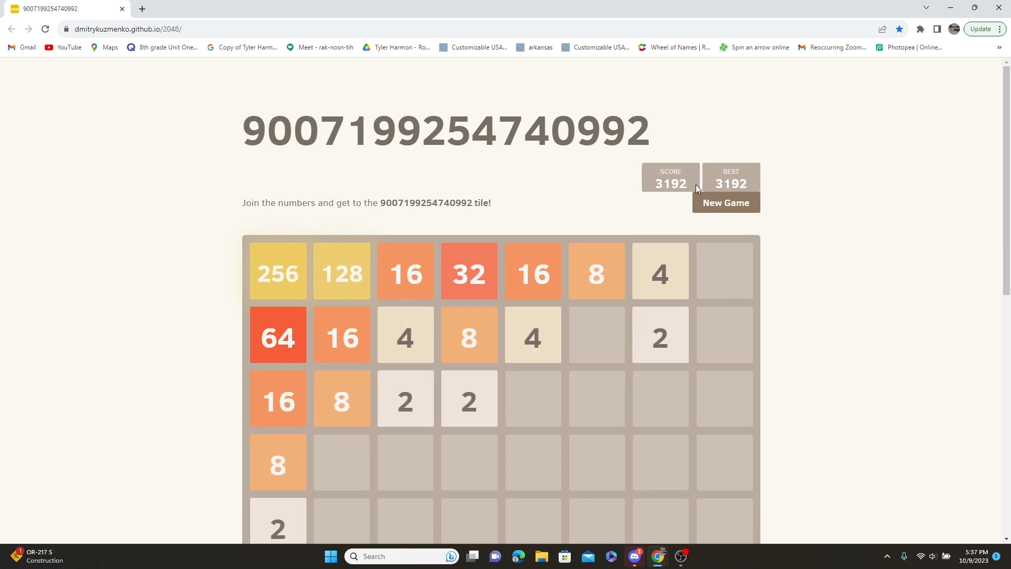
pyautogui.press('Right')
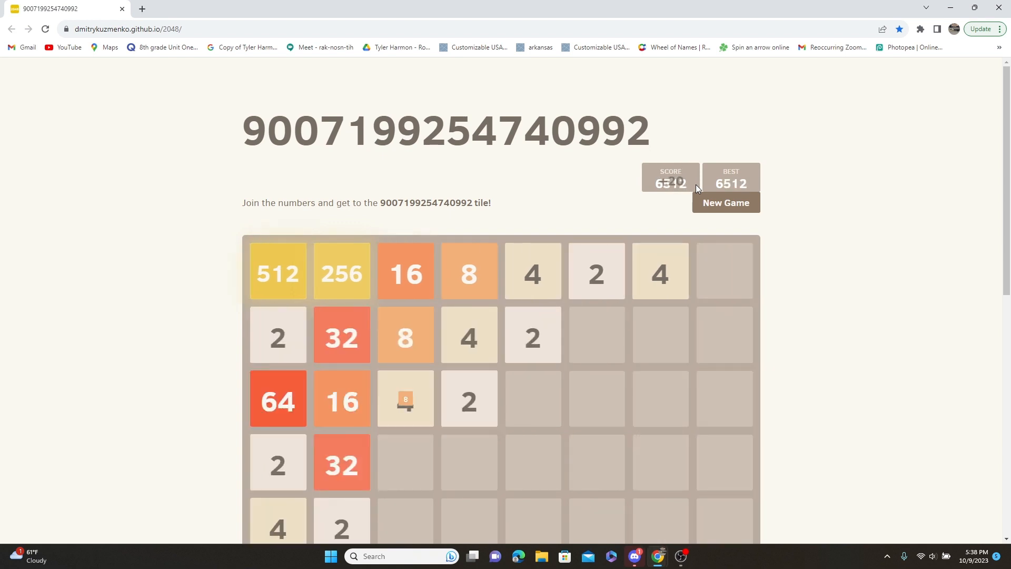
# Slide tiles right repeatedly to form a 1024 tile and reach score 10400
pyautogui.press('Right')
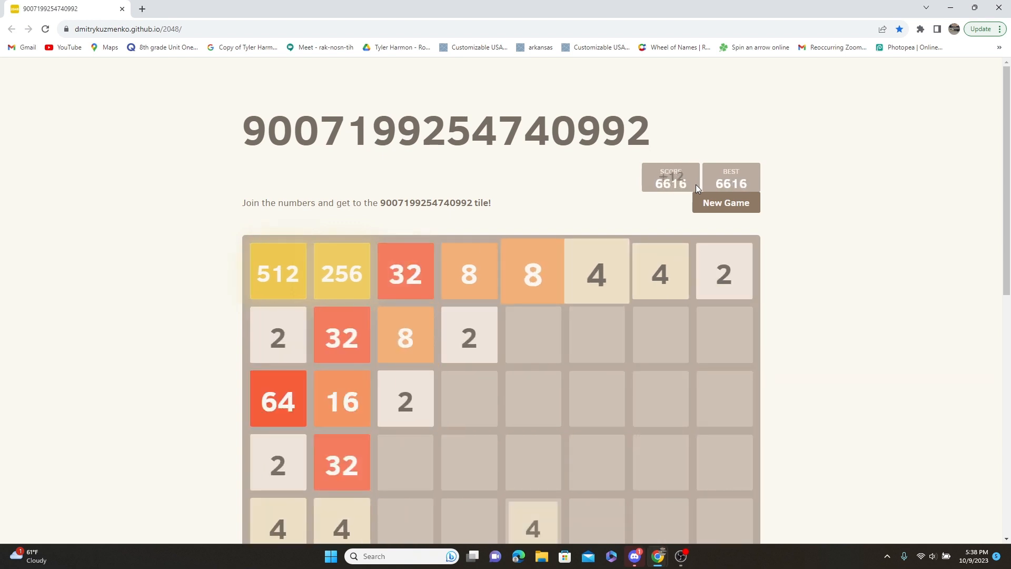
pyautogui.press('Right')
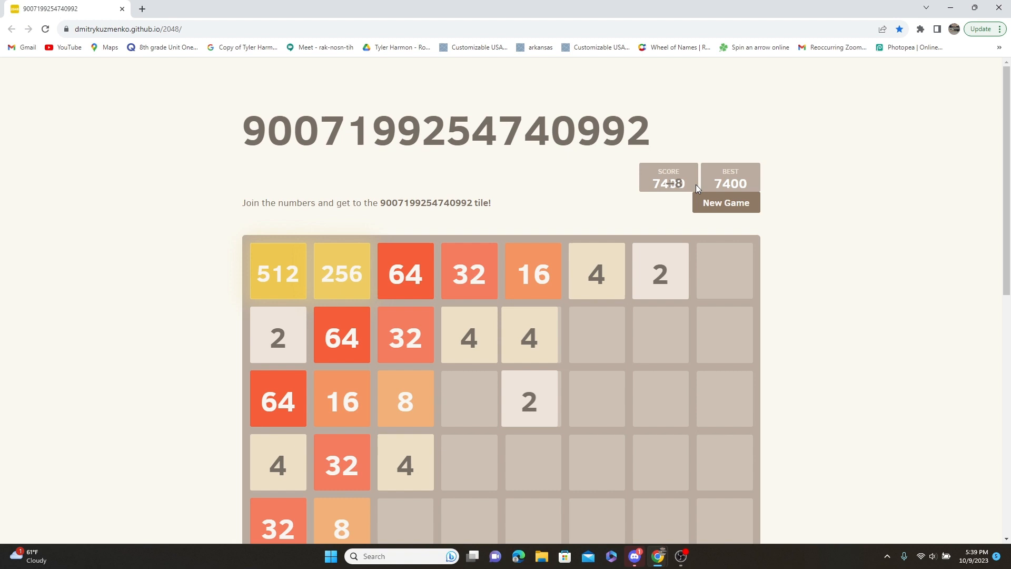
pyautogui.press('Right')
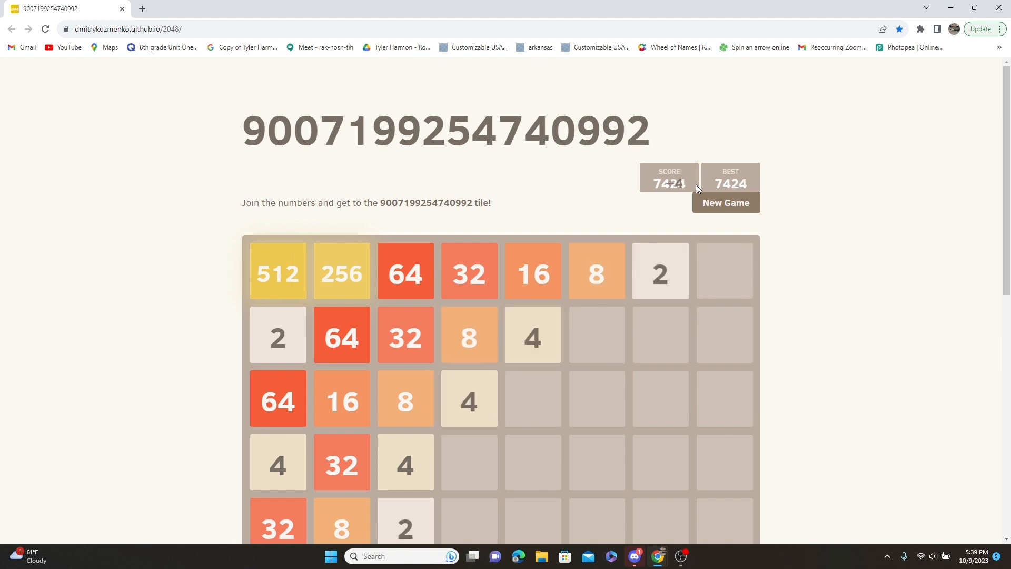
pyautogui.press('Right')
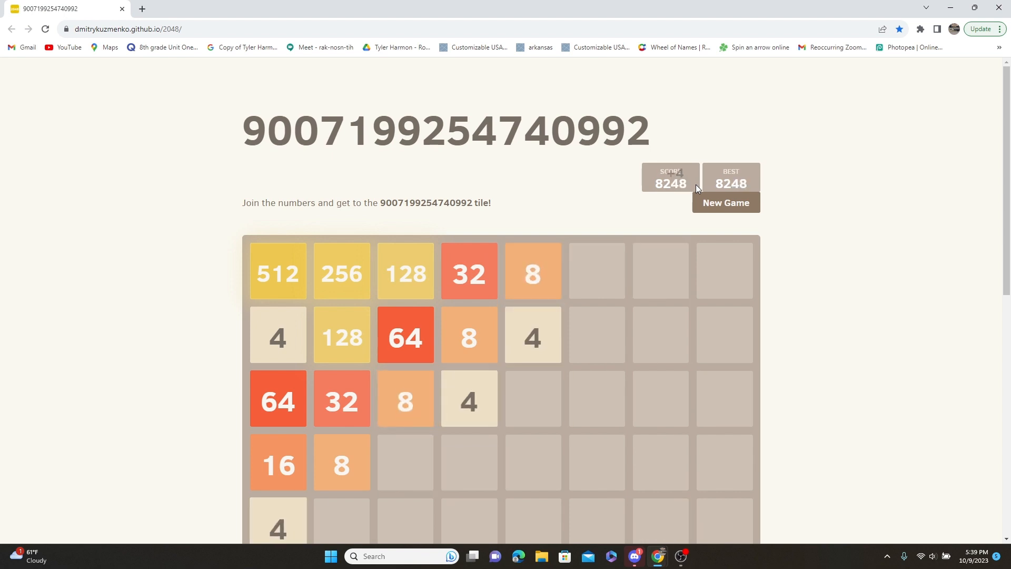
pyautogui.press('Right')
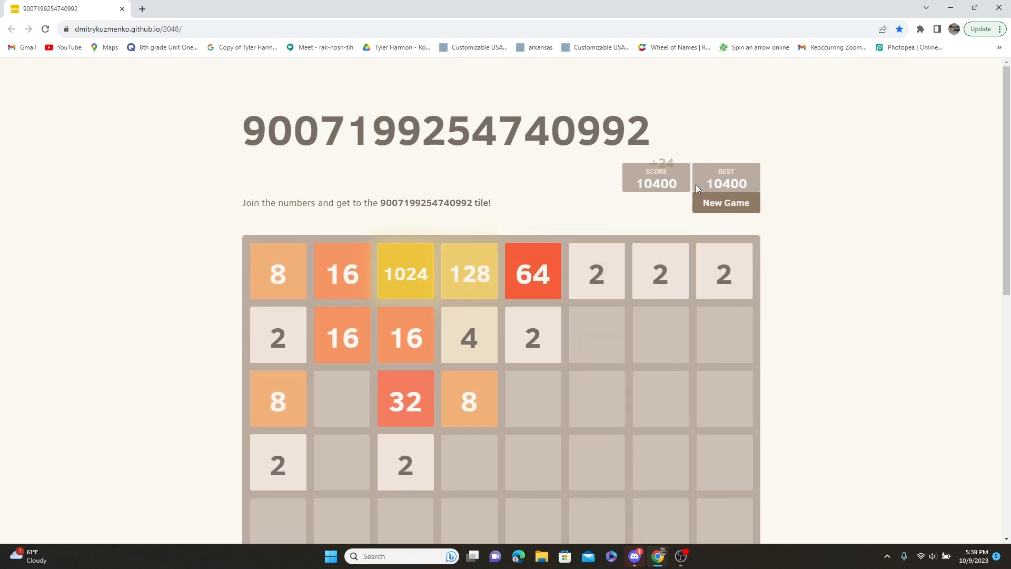
# Merge tiles beside the 1024 into two 256 tiles, raising the score to 13592
pyautogui.press('Right')
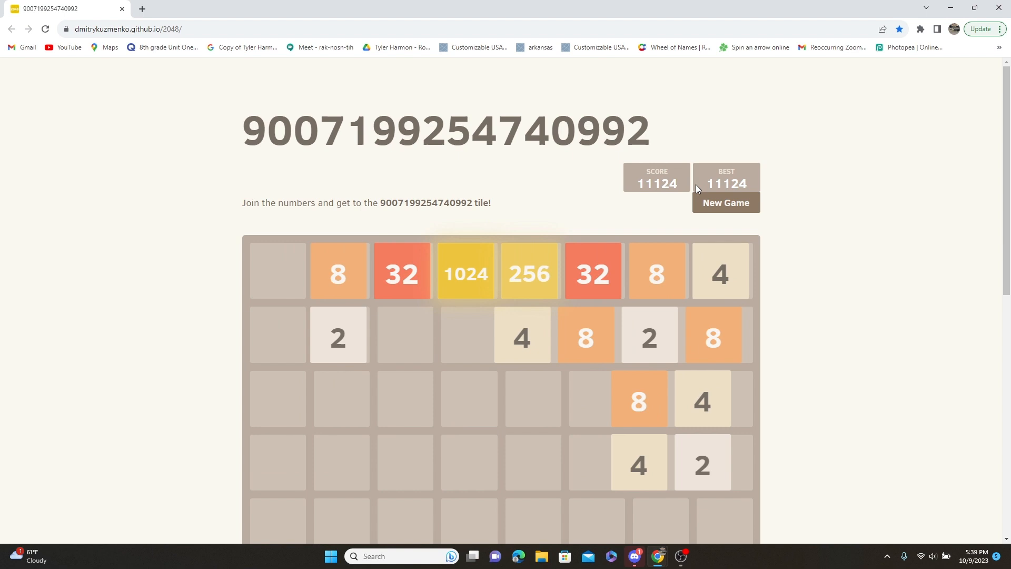
pyautogui.press('Left')
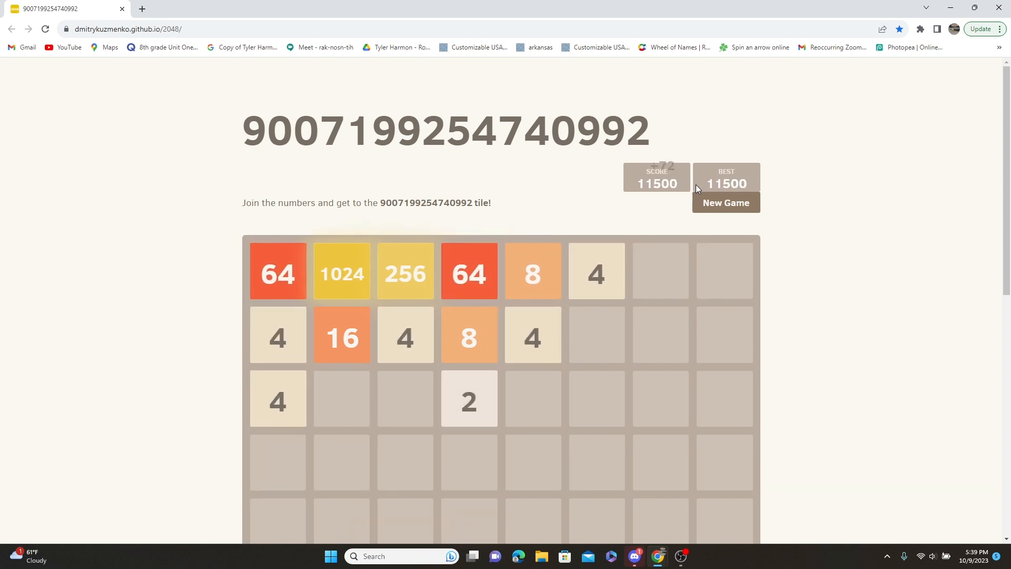
pyautogui.press('Right')
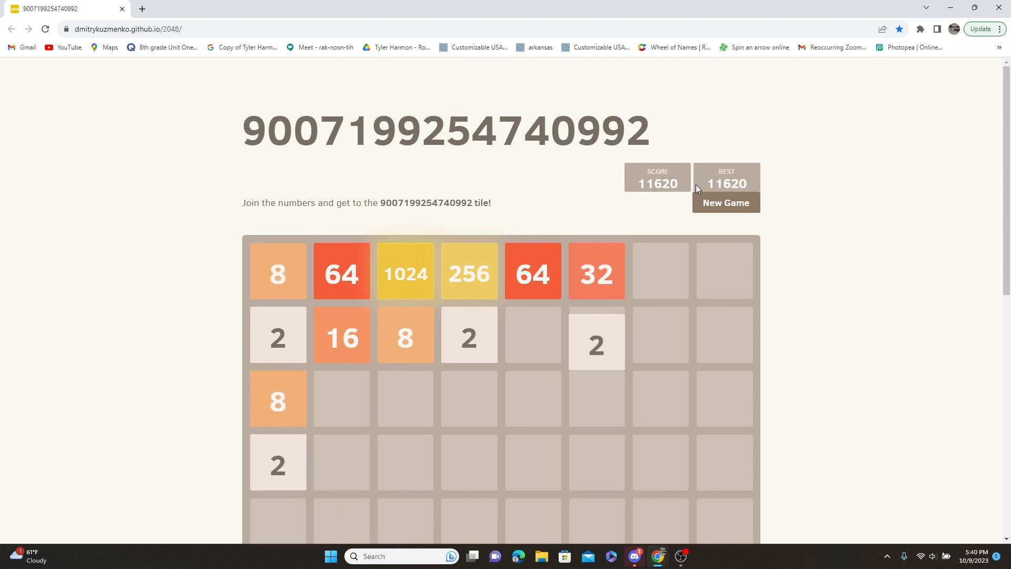
pyautogui.press('Down')
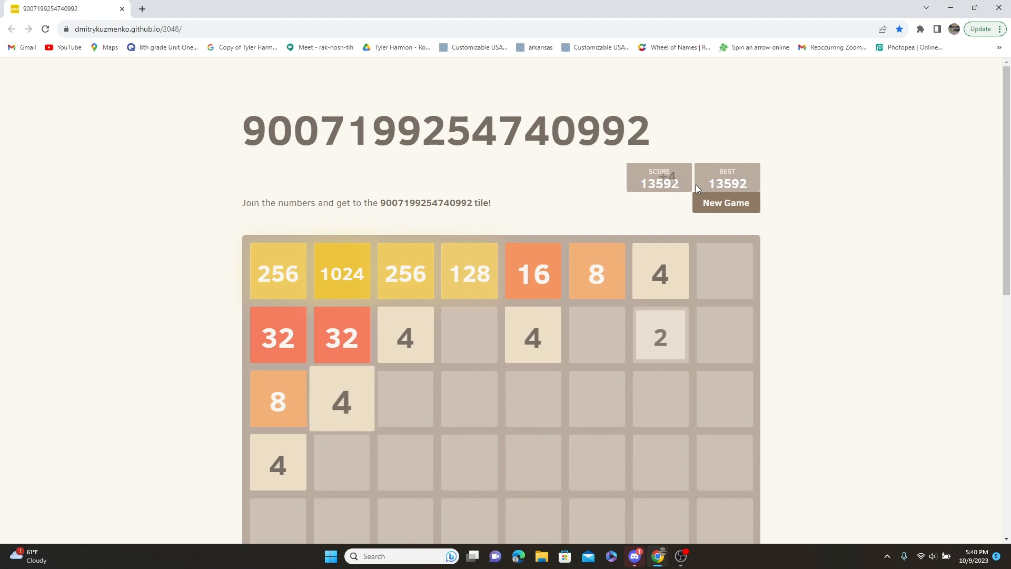
# Merge tiles right and down to add a 512 beside the 1024, score 16540
pyautogui.press('Right')
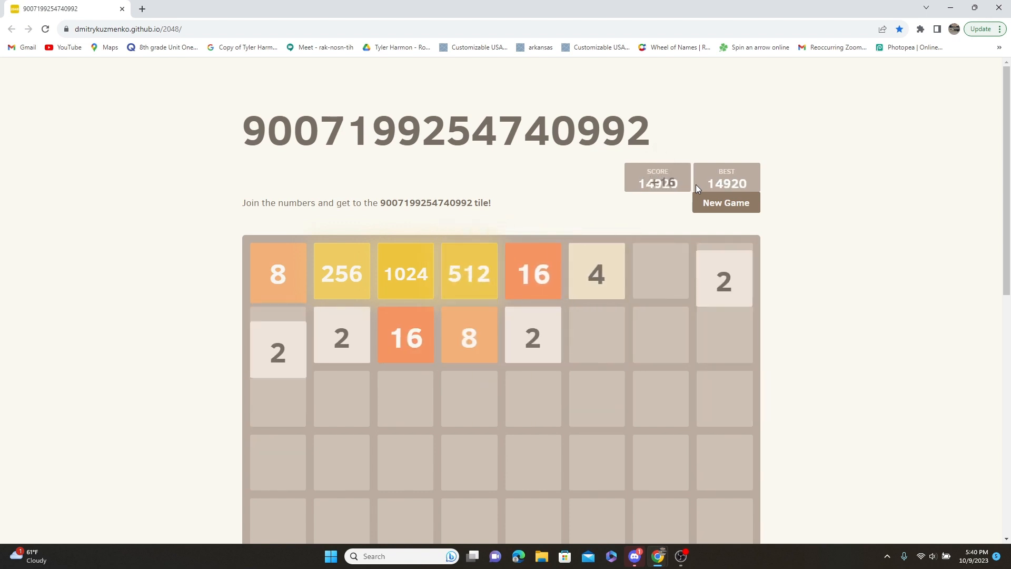
pyautogui.press('Down')
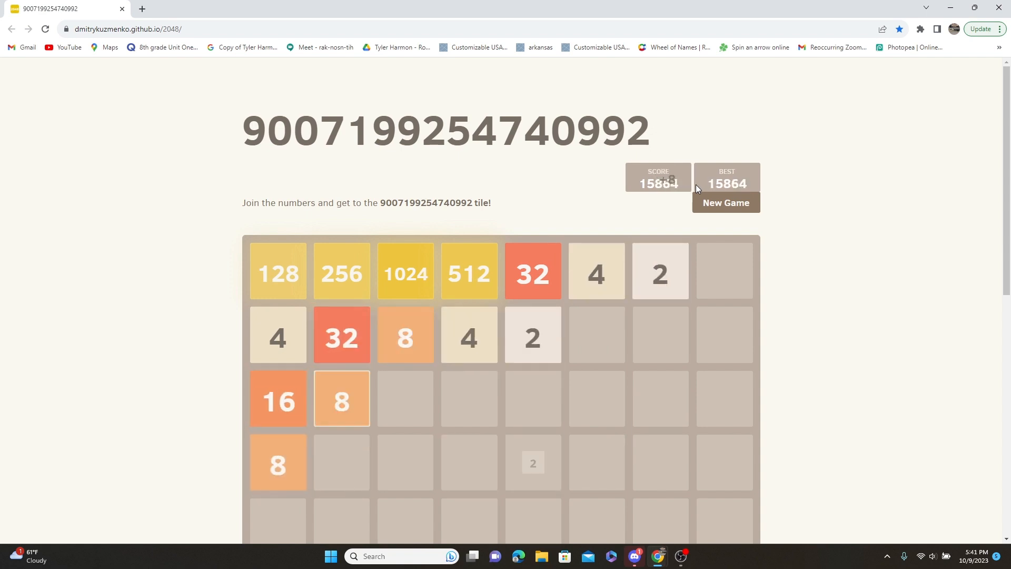
pyautogui.press('Down')
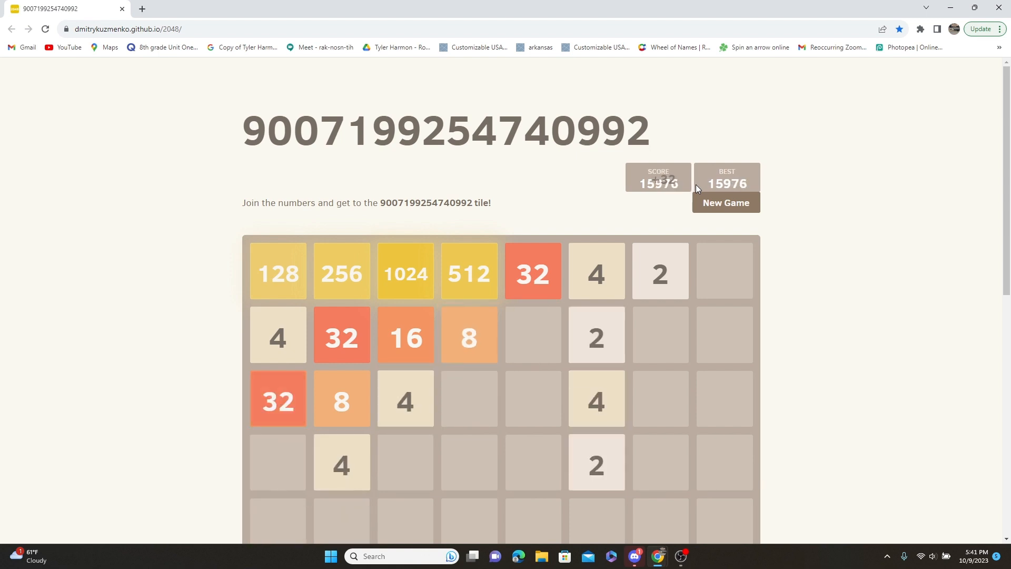
pyautogui.press('Down')
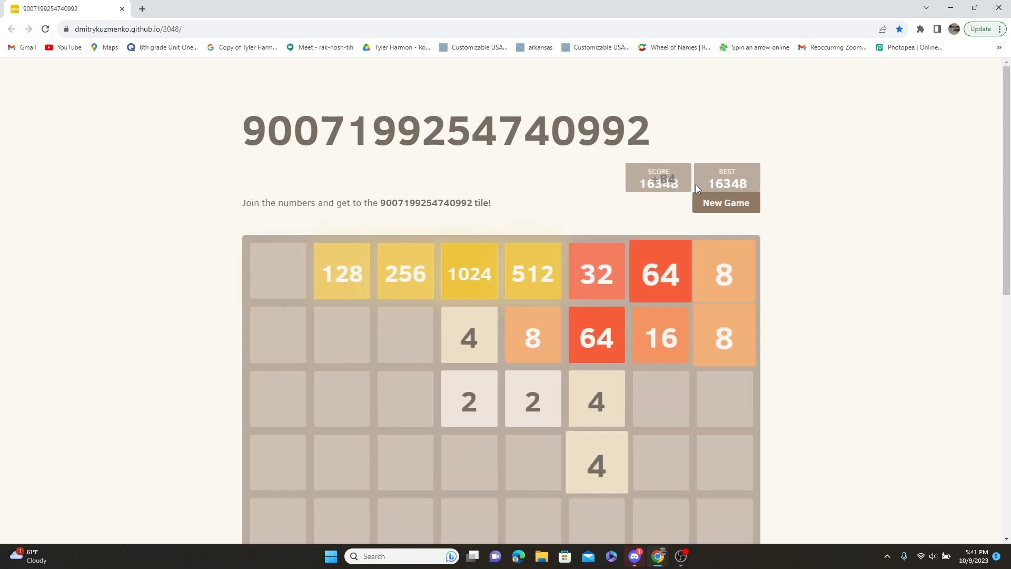
pyautogui.press('Right')
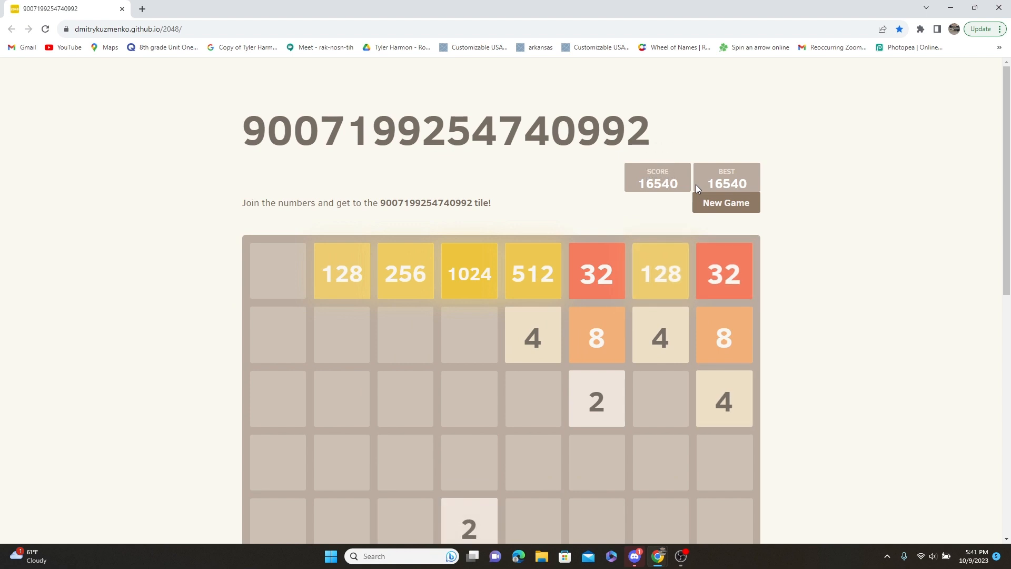